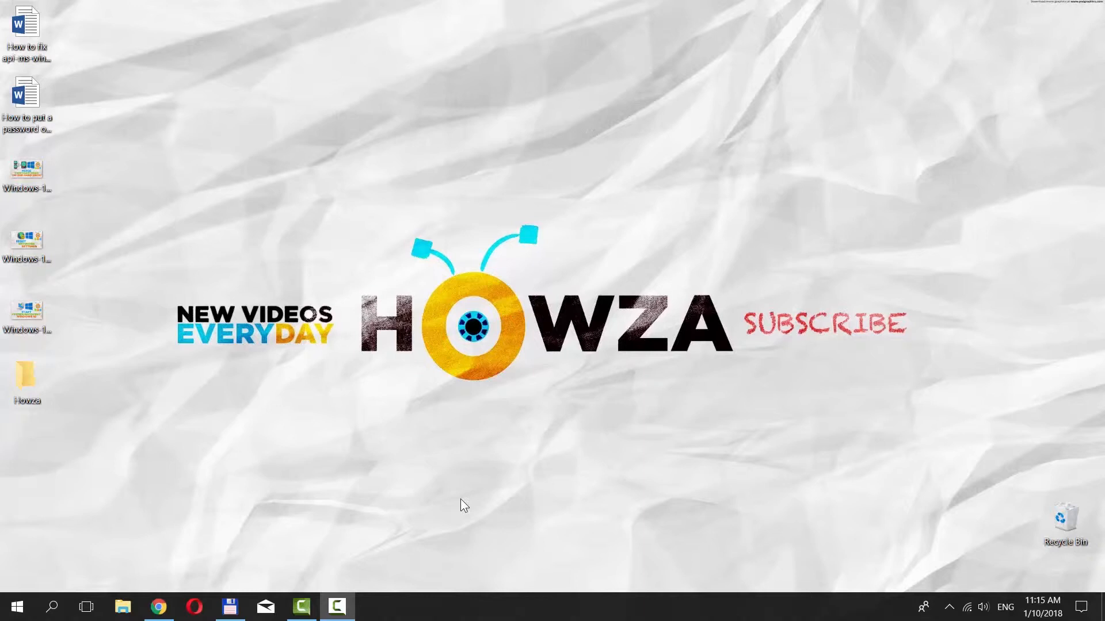
Step: Open the empty OneDrive Files library in Chrome and show the Upload menu
{"action": "left_click", "coordinate": [157, 606]}
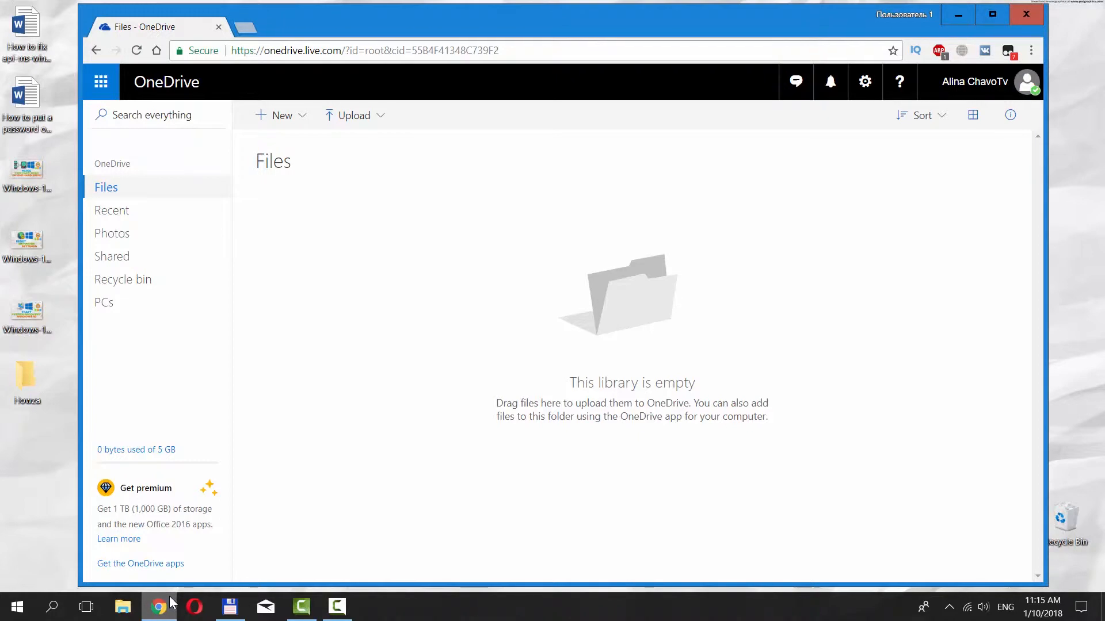
{"action": "mouse_move", "coordinate": [355, 115]}
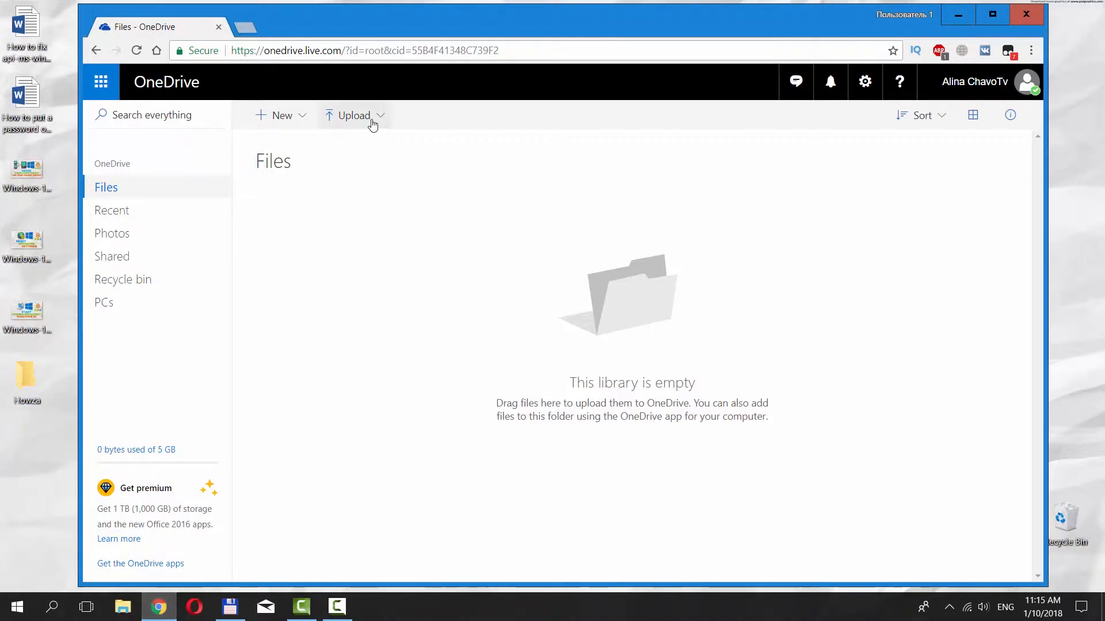
{"action": "left_click", "coordinate": [354, 116]}
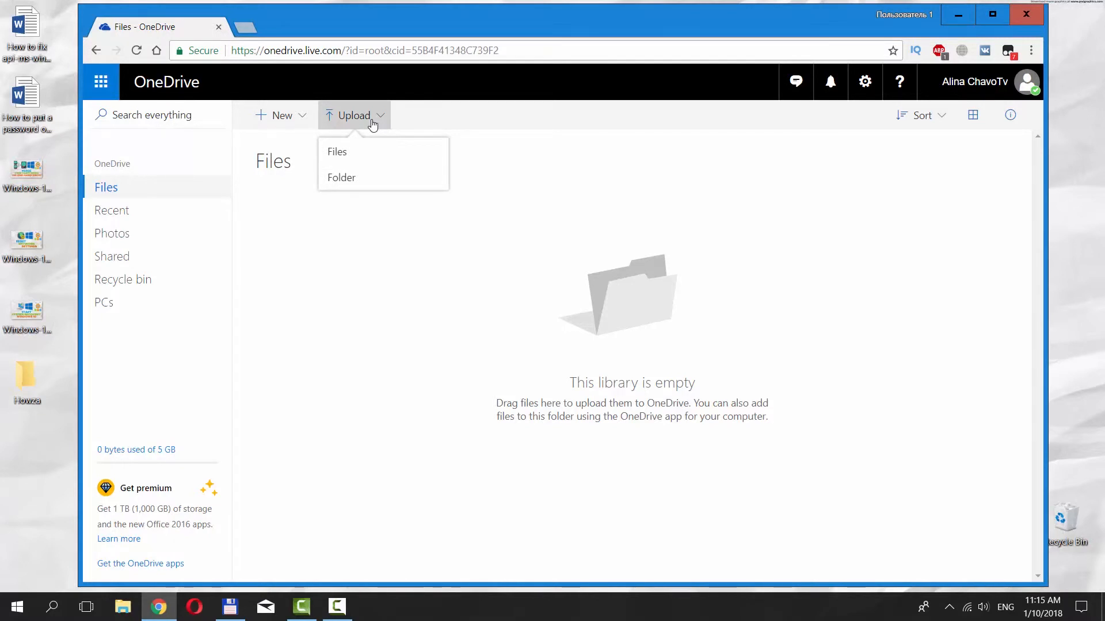
Step: Upload the two .docx documents and three .jpg images from the Desktop
{"action": "left_click", "coordinate": [337, 151]}
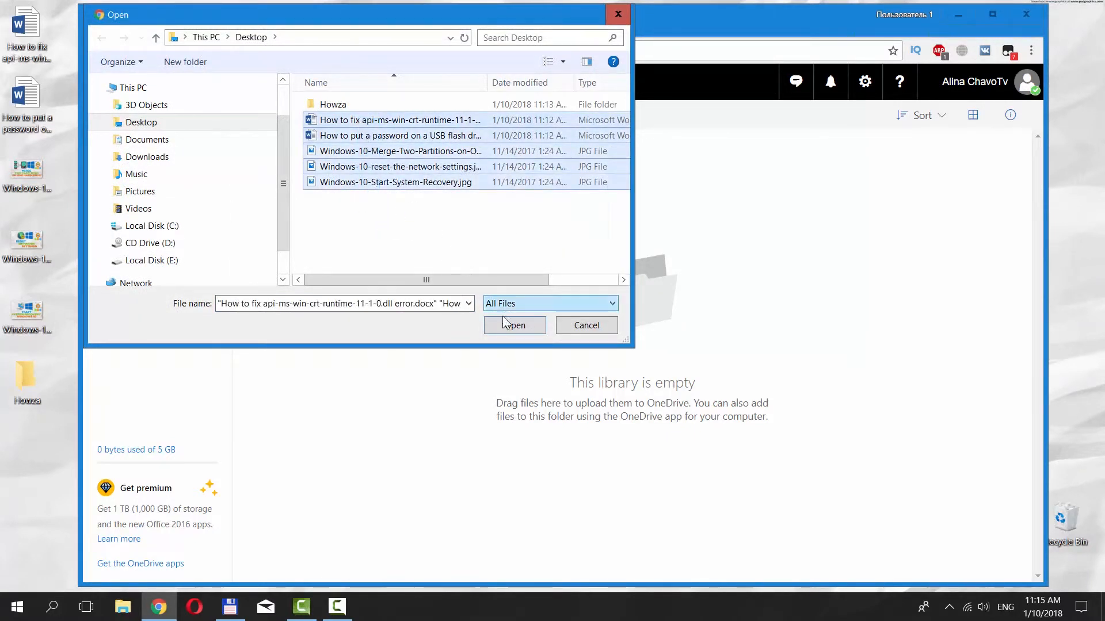
{"action": "left_click", "coordinate": [514, 325]}
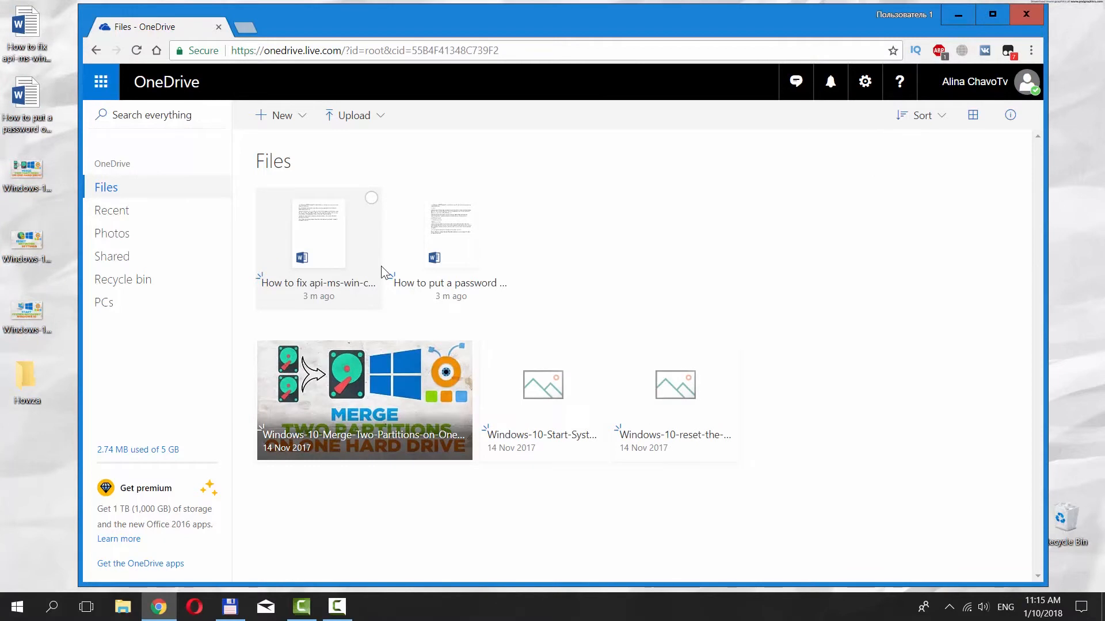
Step: Upload the Desktop's Howza folder, bringing storage use to 5.45 MB
{"action": "left_click", "coordinate": [355, 115]}
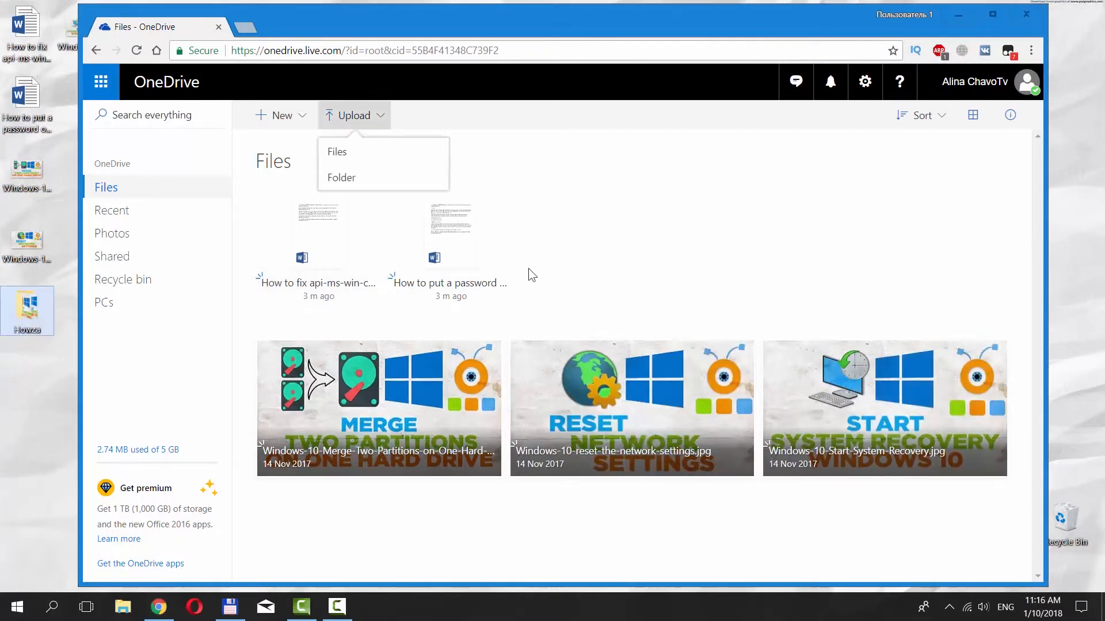
{"action": "left_click", "coordinate": [342, 177]}
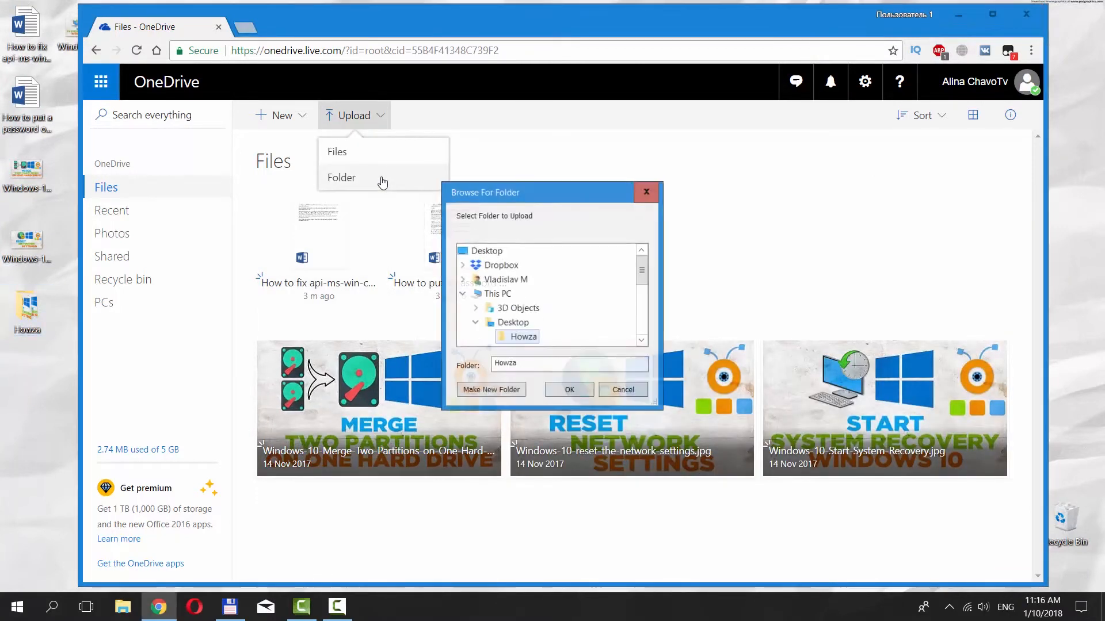
{"action": "left_click", "coordinate": [525, 336]}
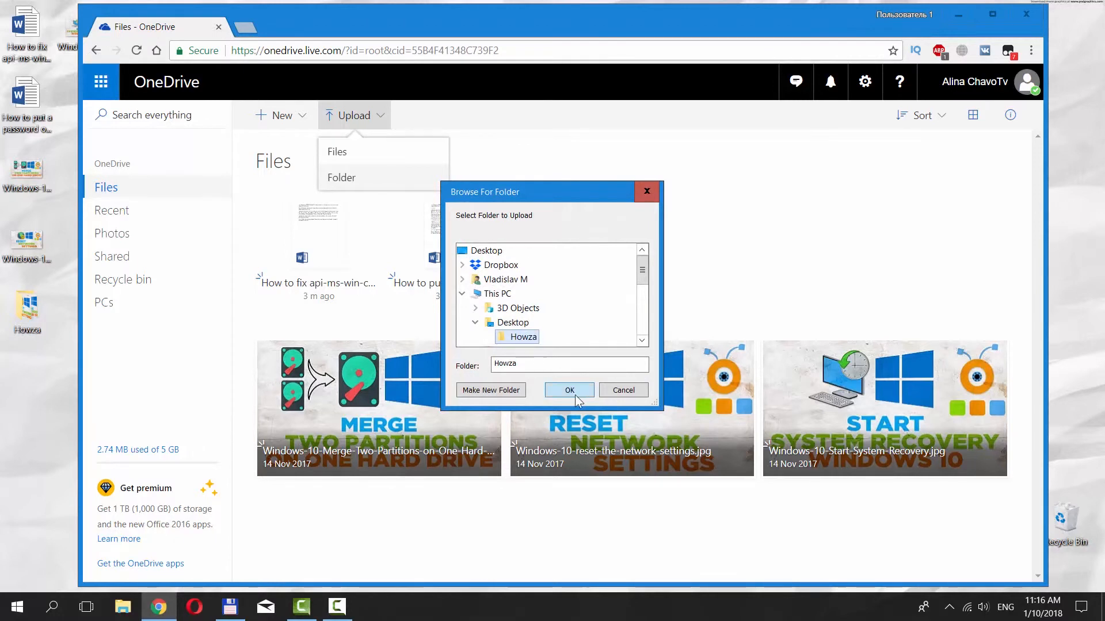
{"action": "left_click", "coordinate": [568, 390]}
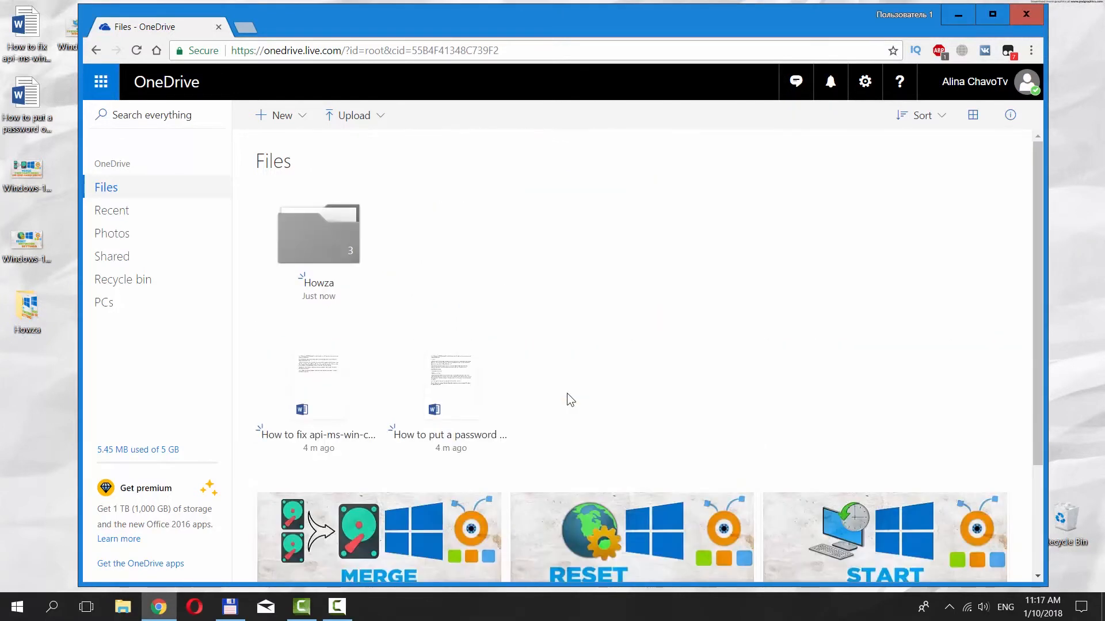
{"action": "scroll", "scroll_direction": "down", "scroll_amount": 3}
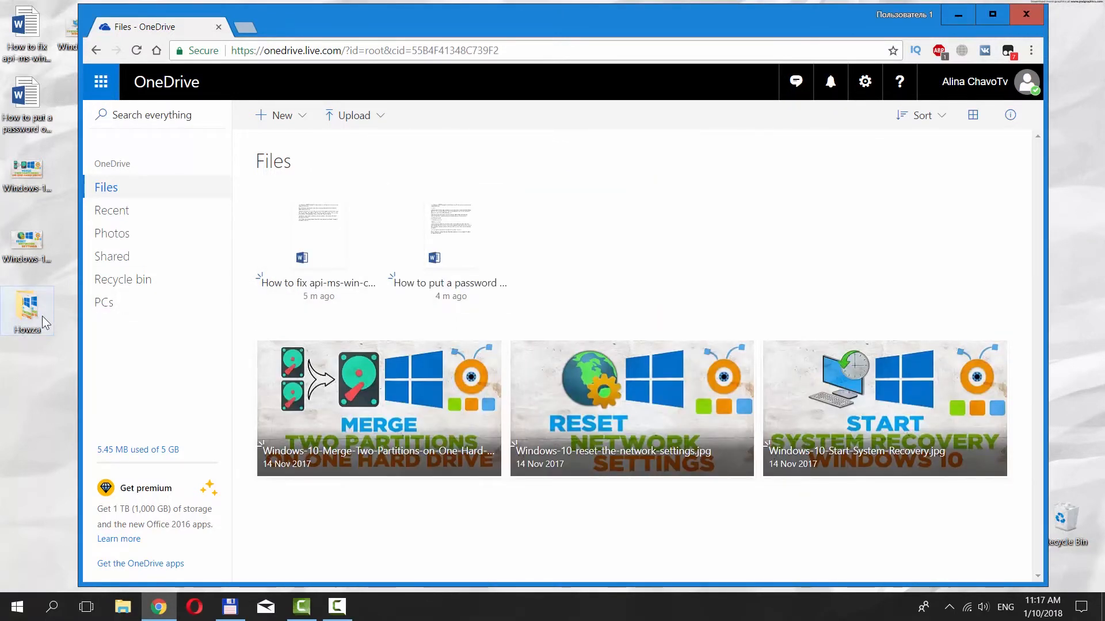